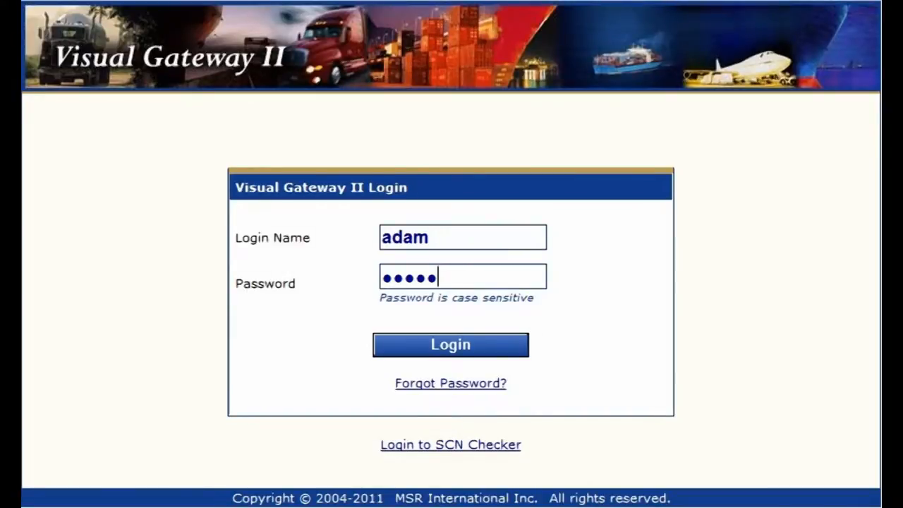
# Log in and choose Paul's Trucking Company Drivers.xml as the import file for Pauls Trucking Company.
pyautogui.click(451, 345)
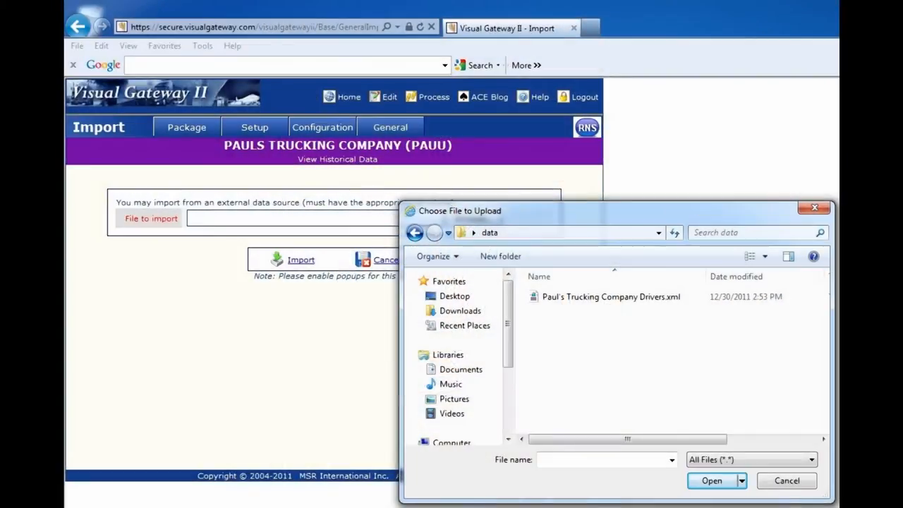
pyautogui.click(711, 480)
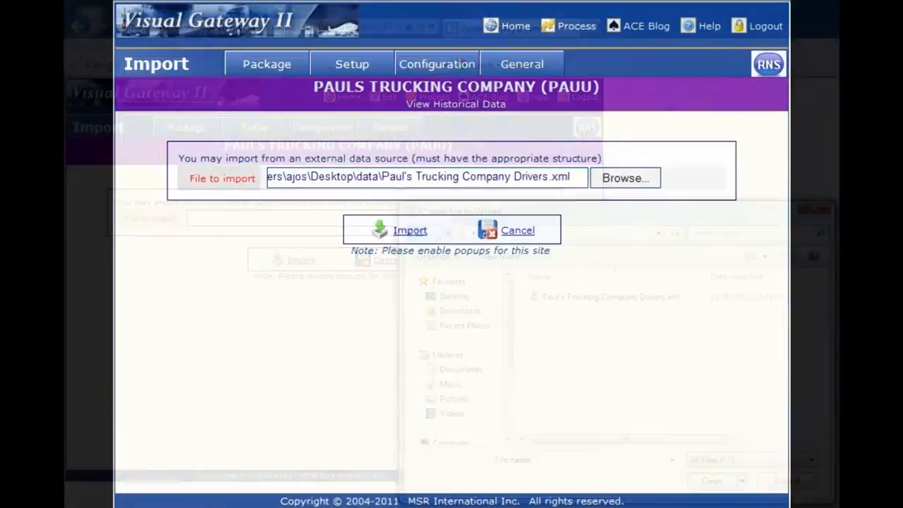